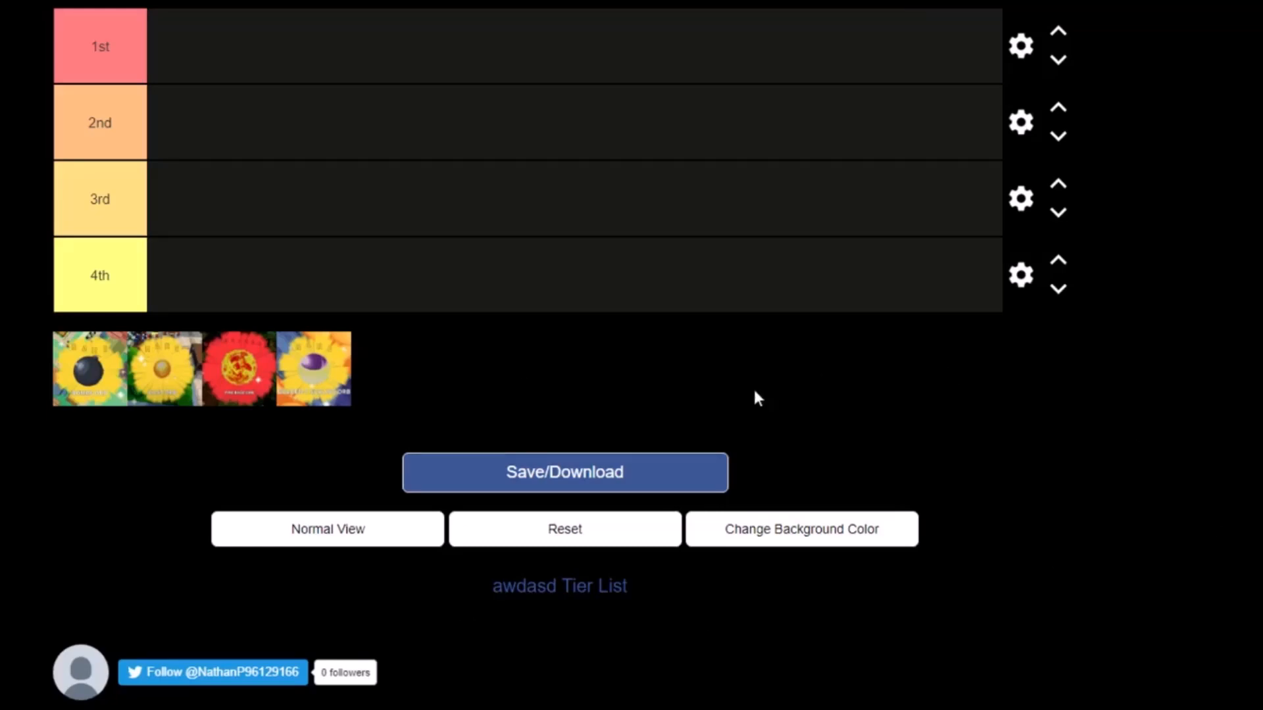
mouse_move(294, 56)
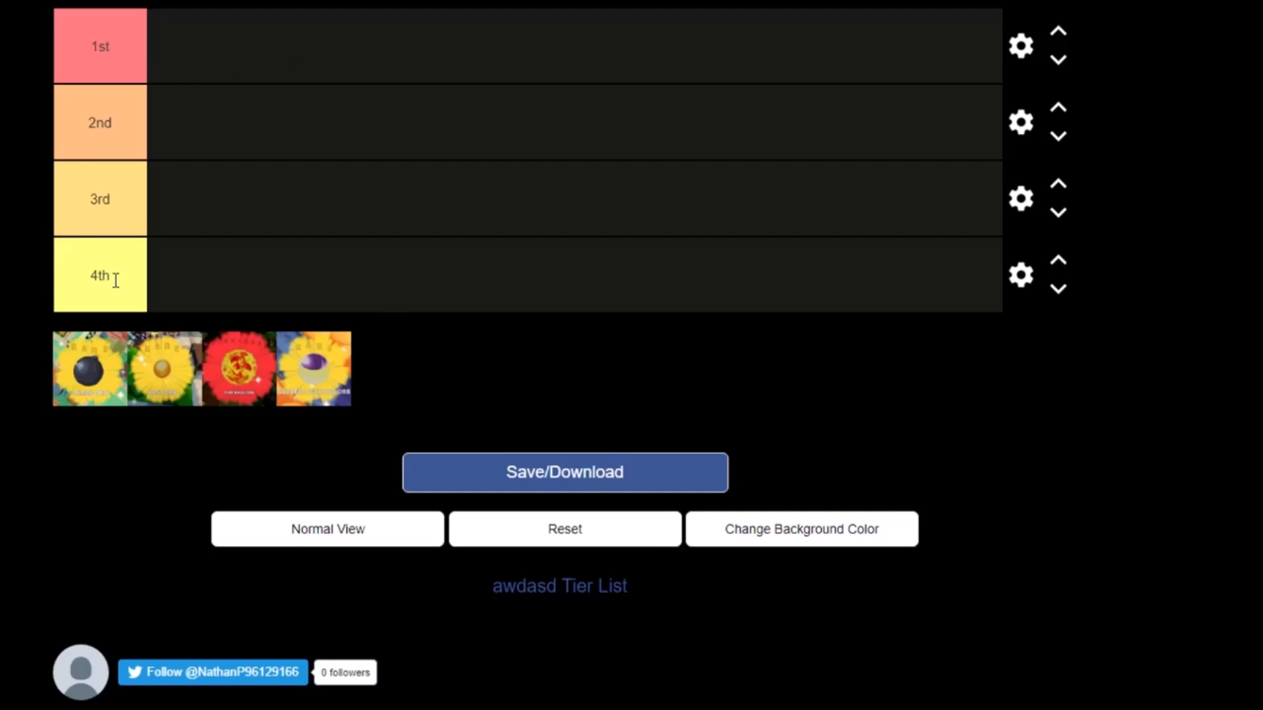
mouse_move(146, 344)
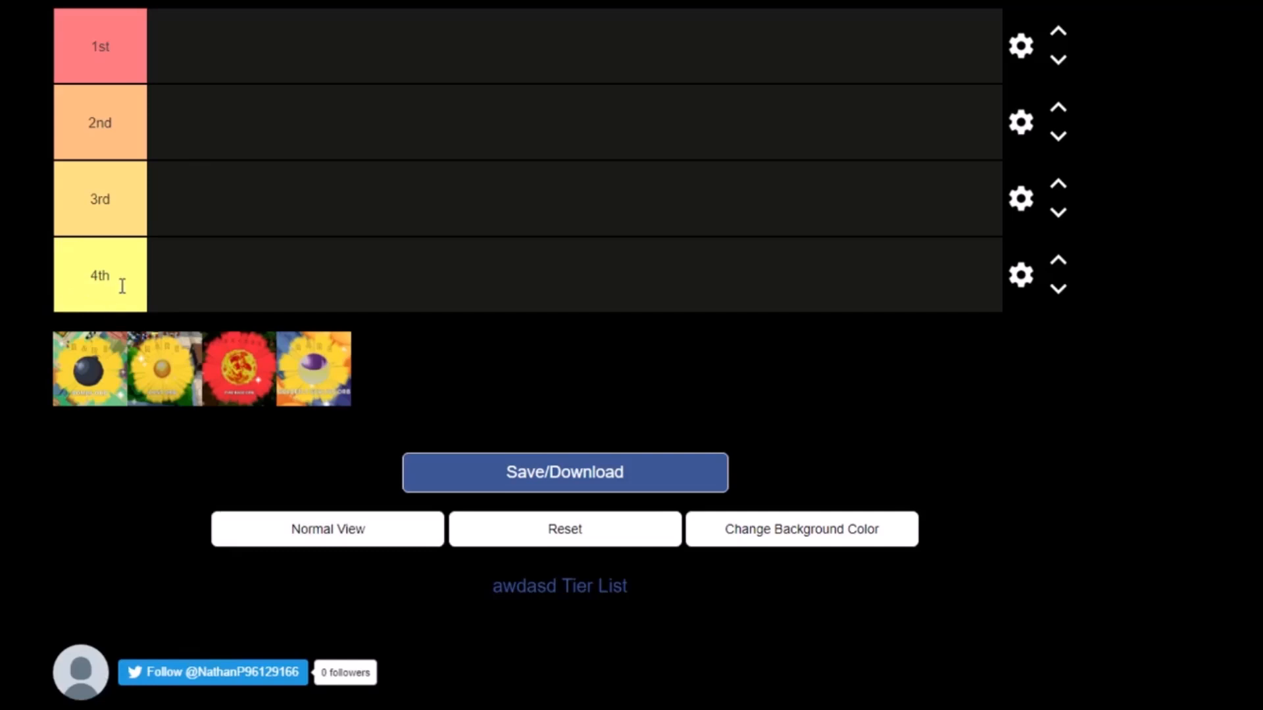
mouse_move(161, 384)
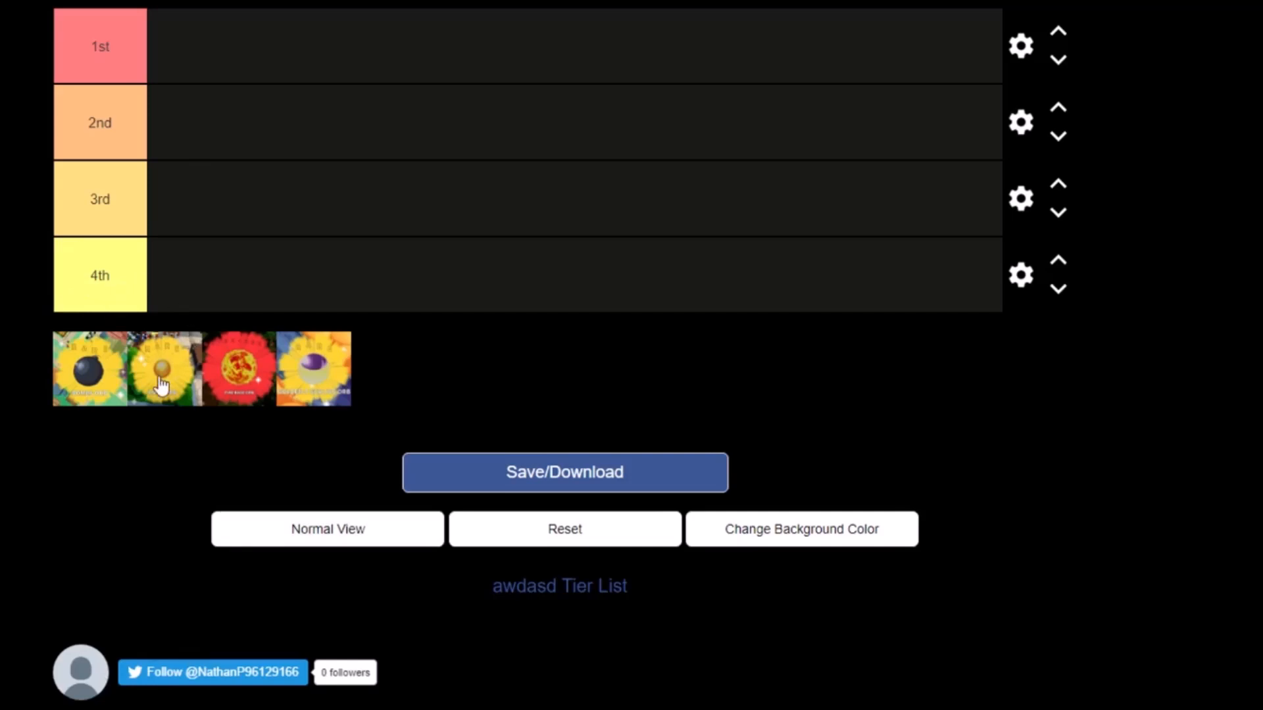
mouse_move(169, 293)
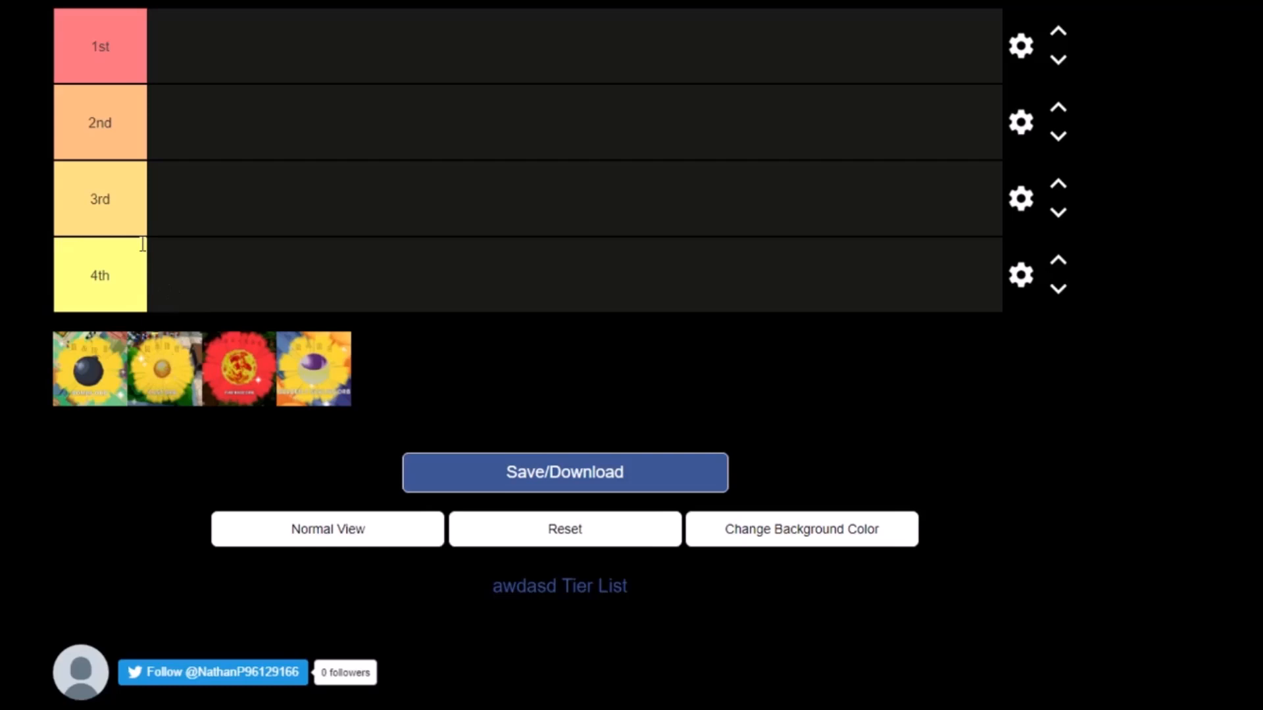
mouse_move(159, 274)
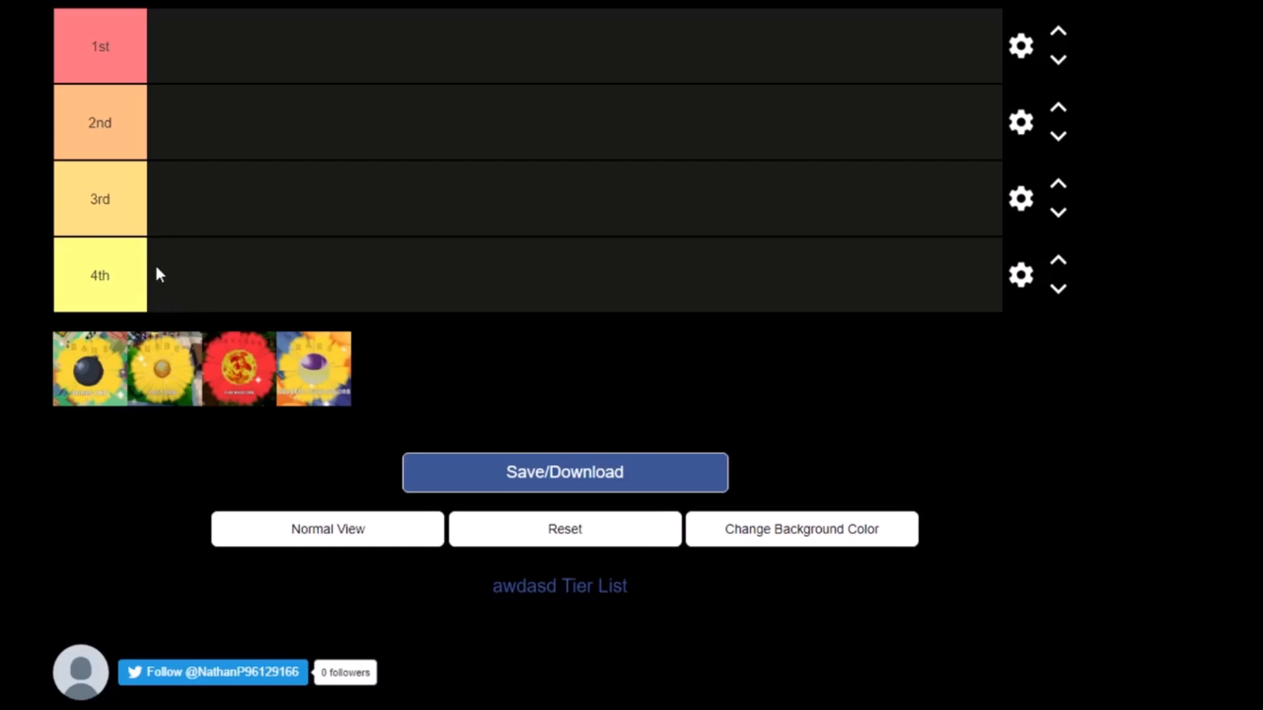
Move the black bomb orb from the image tray into the 4th tier row.
drag(89, 368, 185, 274)
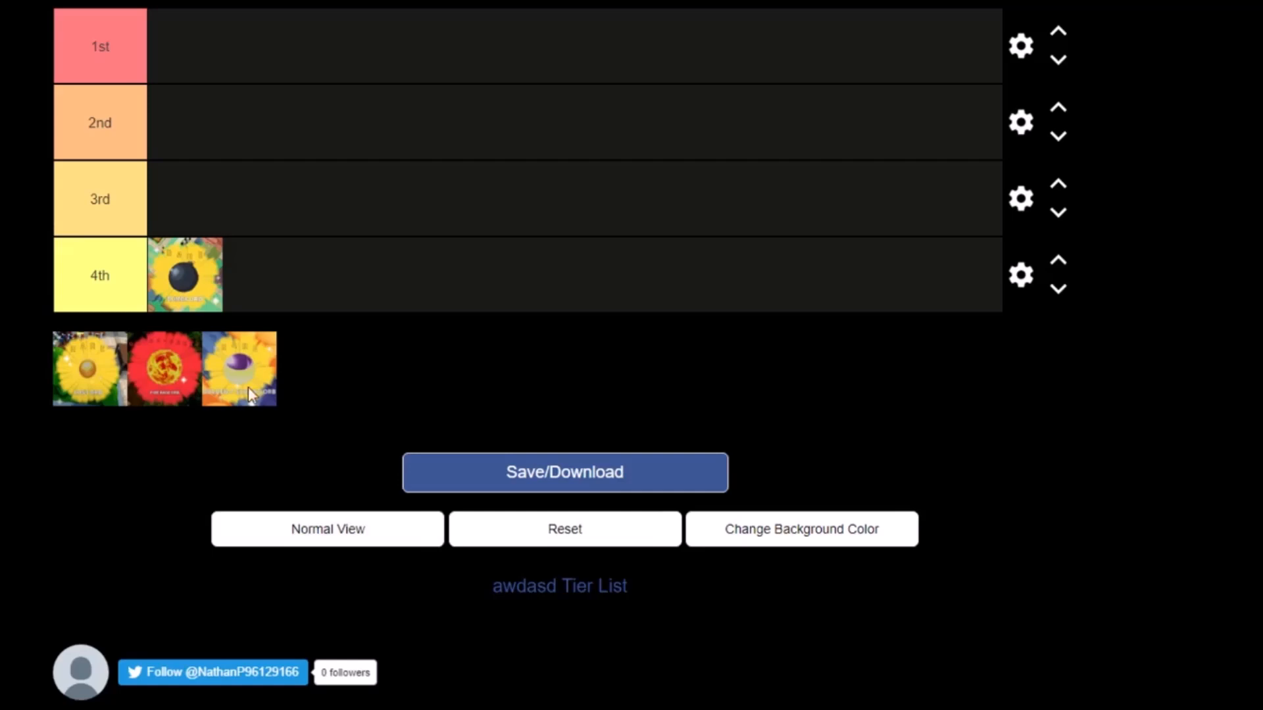
mouse_move(215, 279)
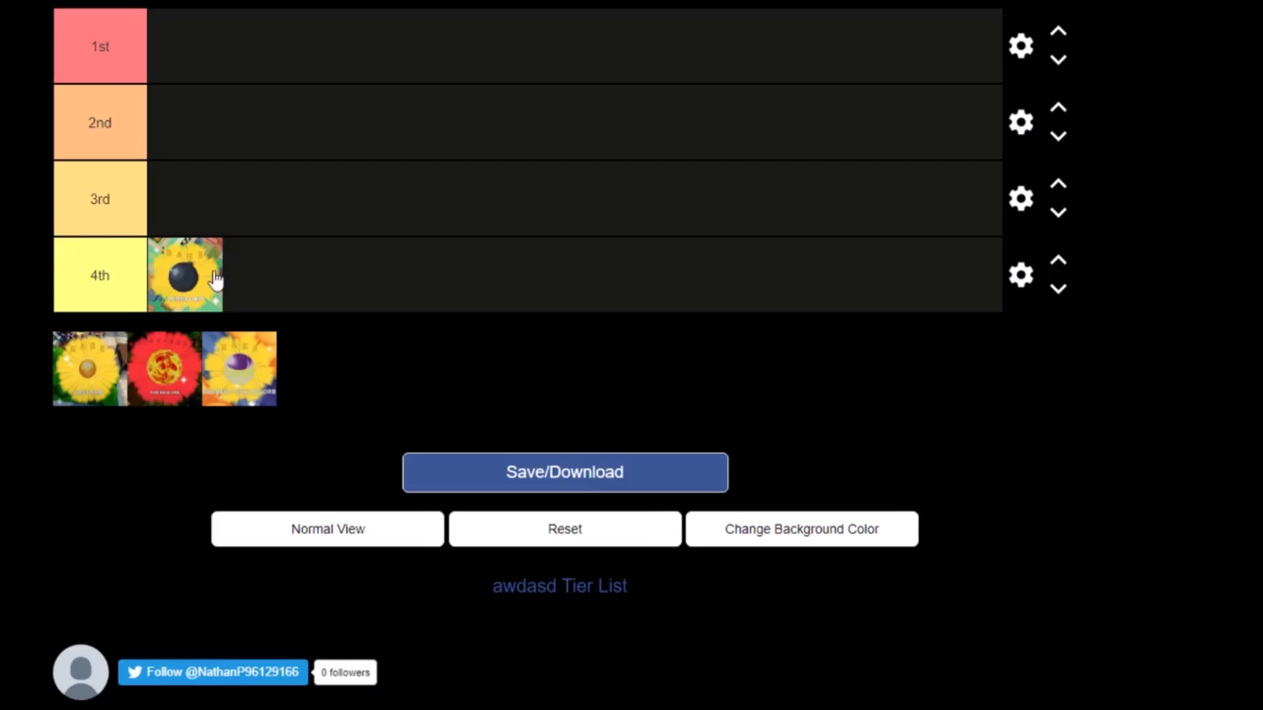
mouse_move(141, 337)
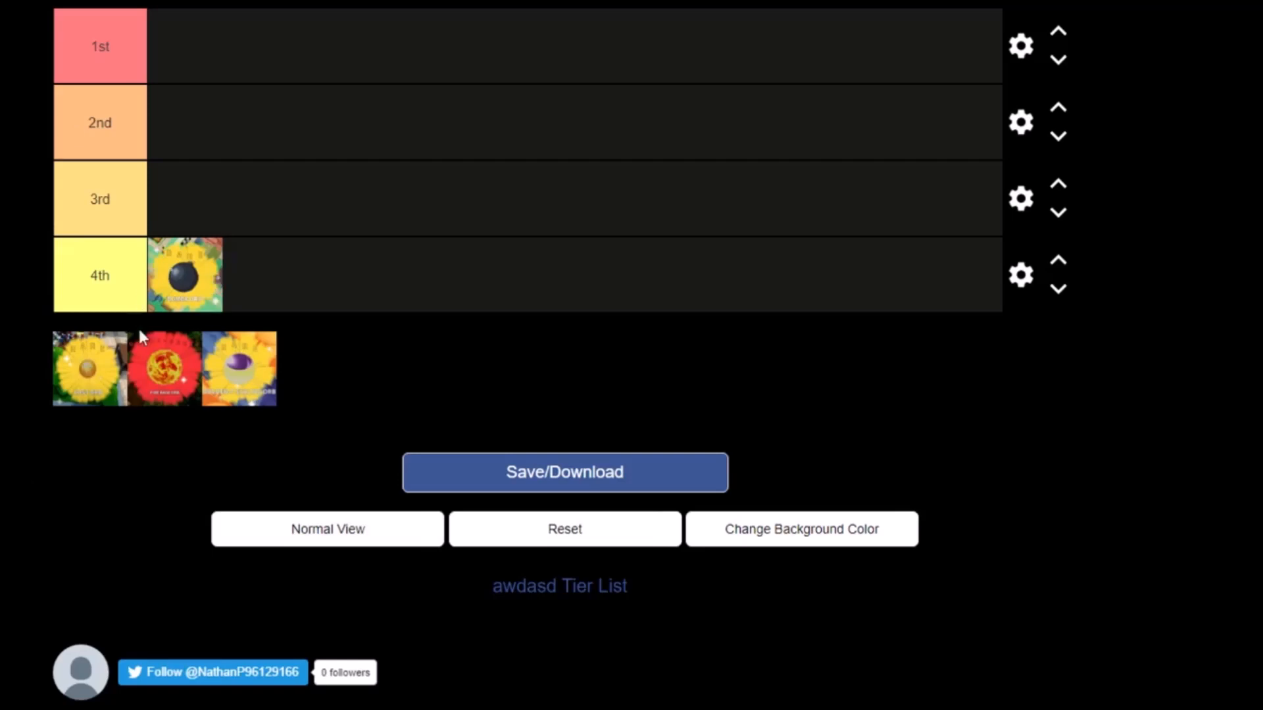
mouse_move(87, 419)
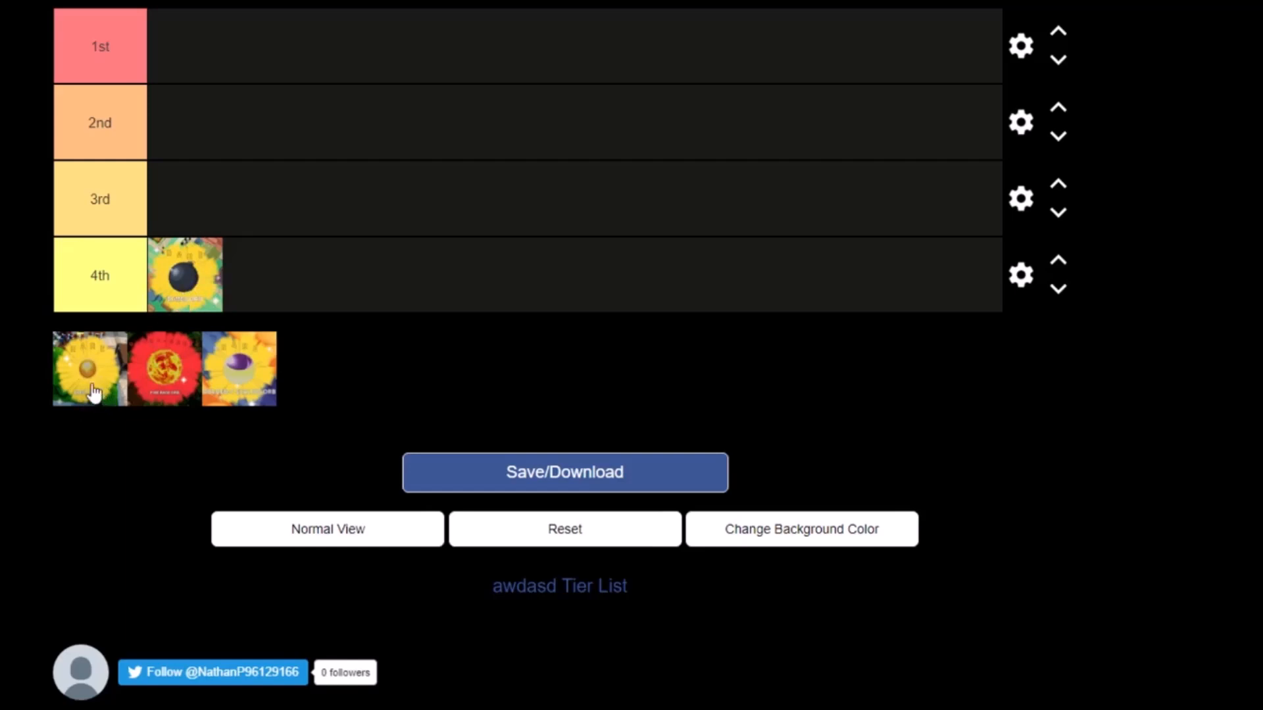
Move the golden orb from the tray into the 3rd tier row.
drag(89, 368, 186, 198)
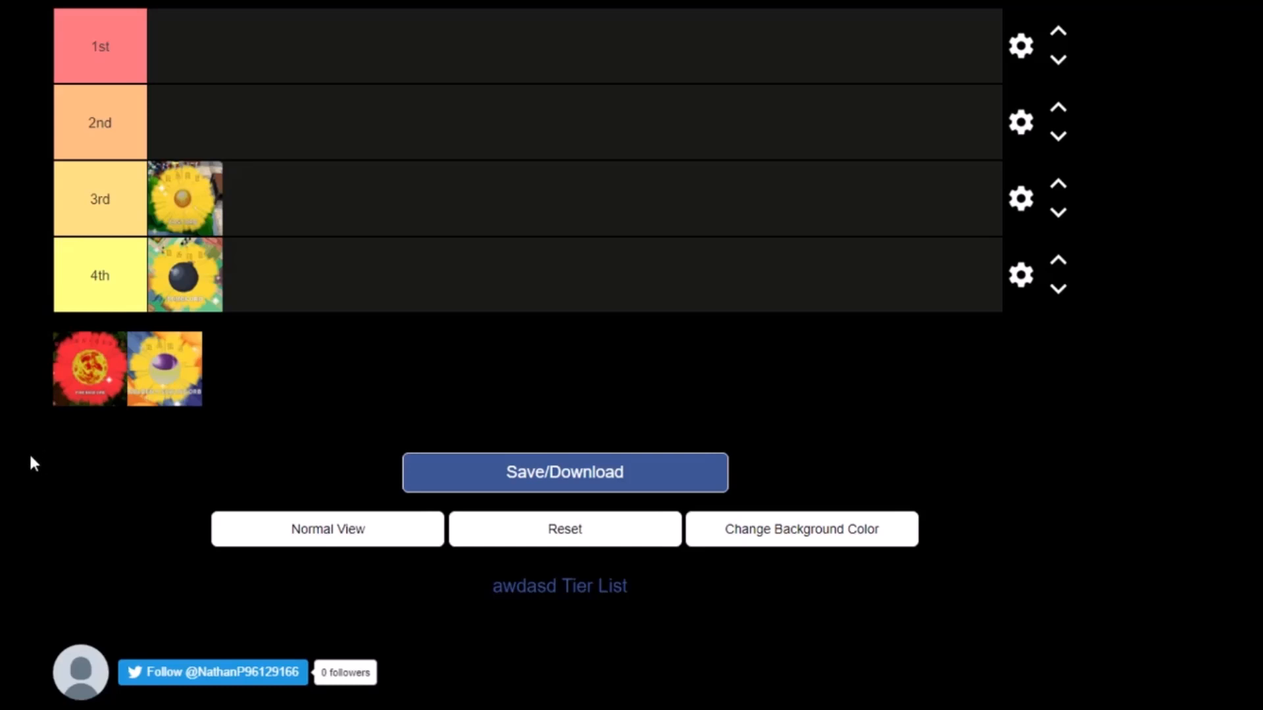
mouse_move(46, 393)
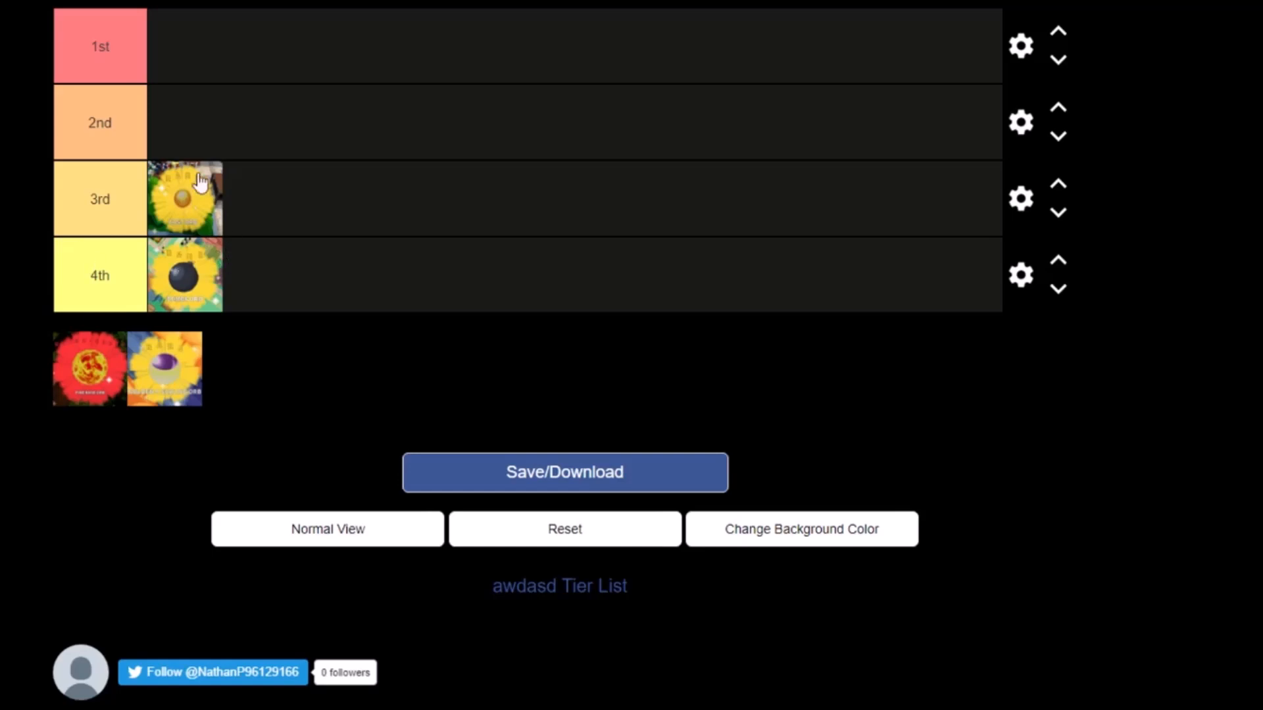
mouse_move(201, 202)
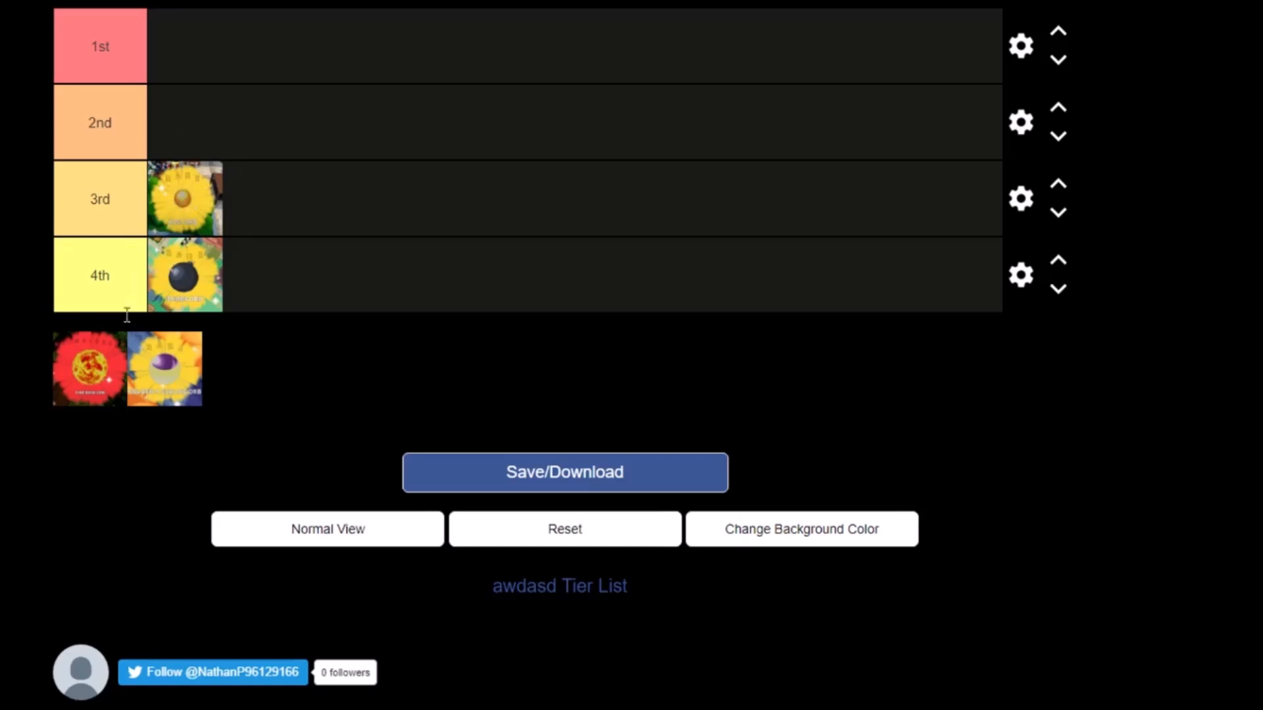
Move the red fire orb from the tray into the 2nd tier row.
drag(89, 369, 200, 122)
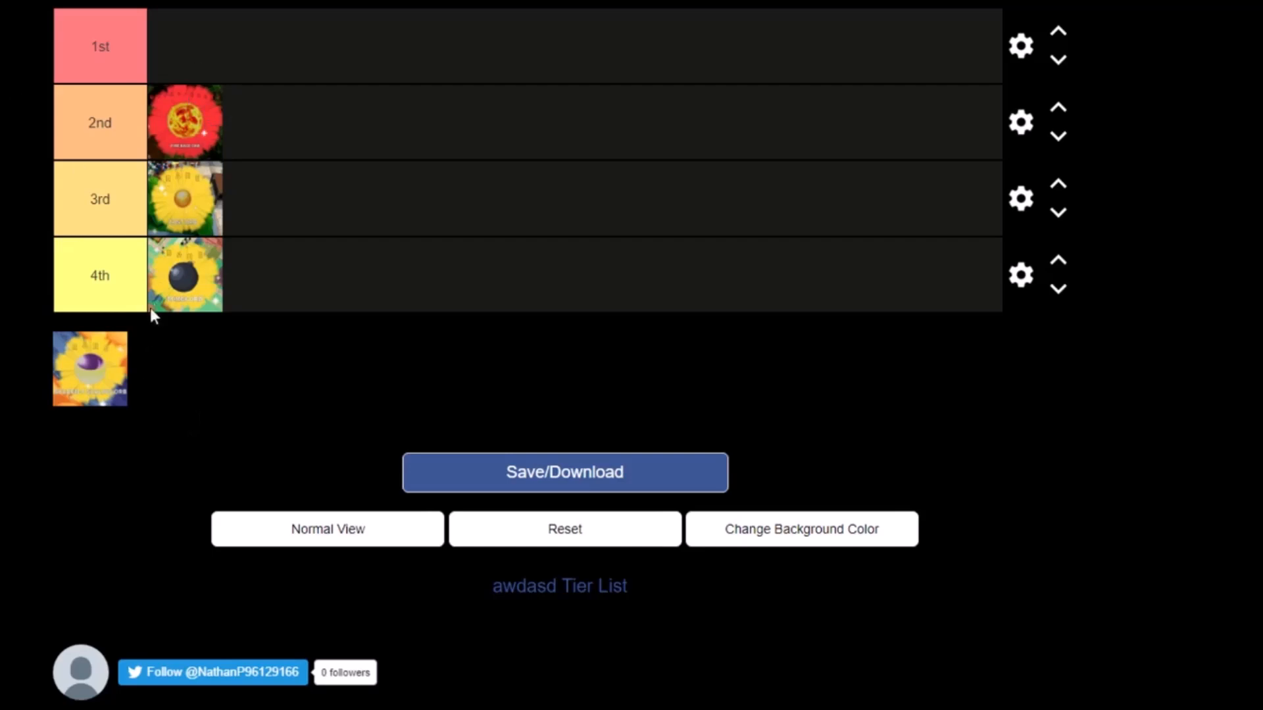
Move the last purple orb into the 1st tier, emptying the tray.
drag(89, 369, 185, 46)
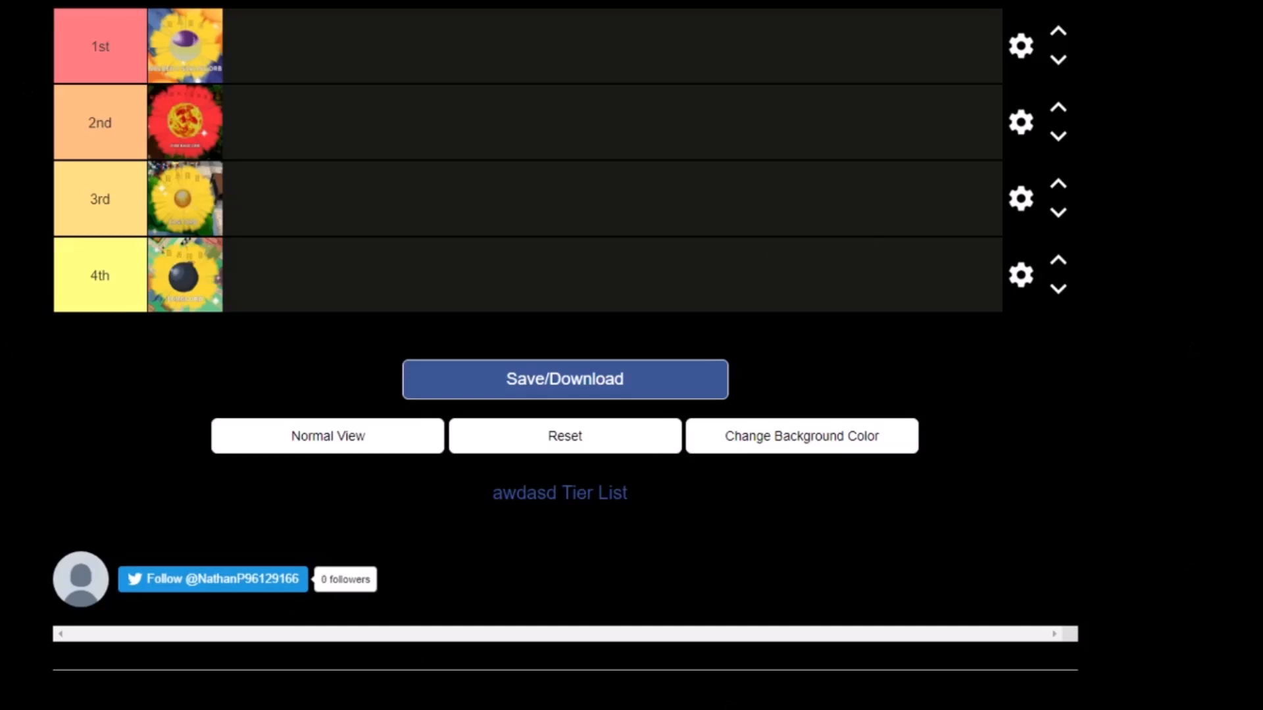
mouse_move(189, 6)
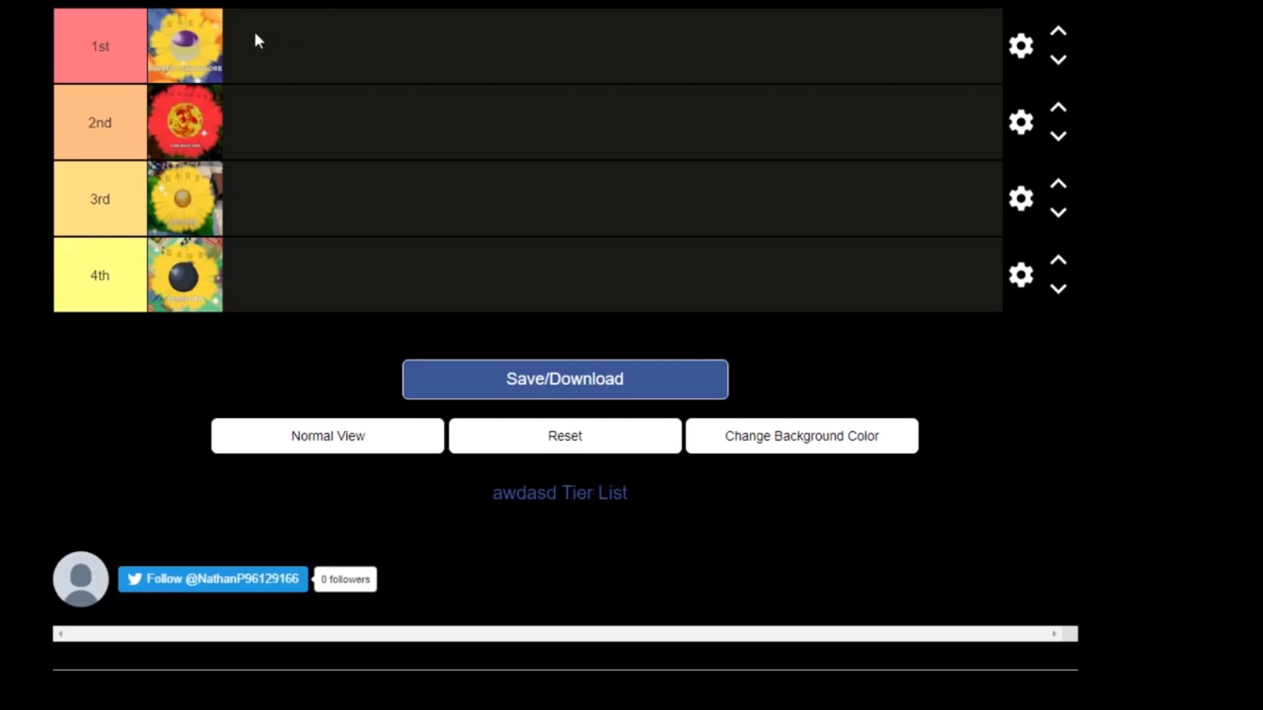
mouse_move(211, 64)
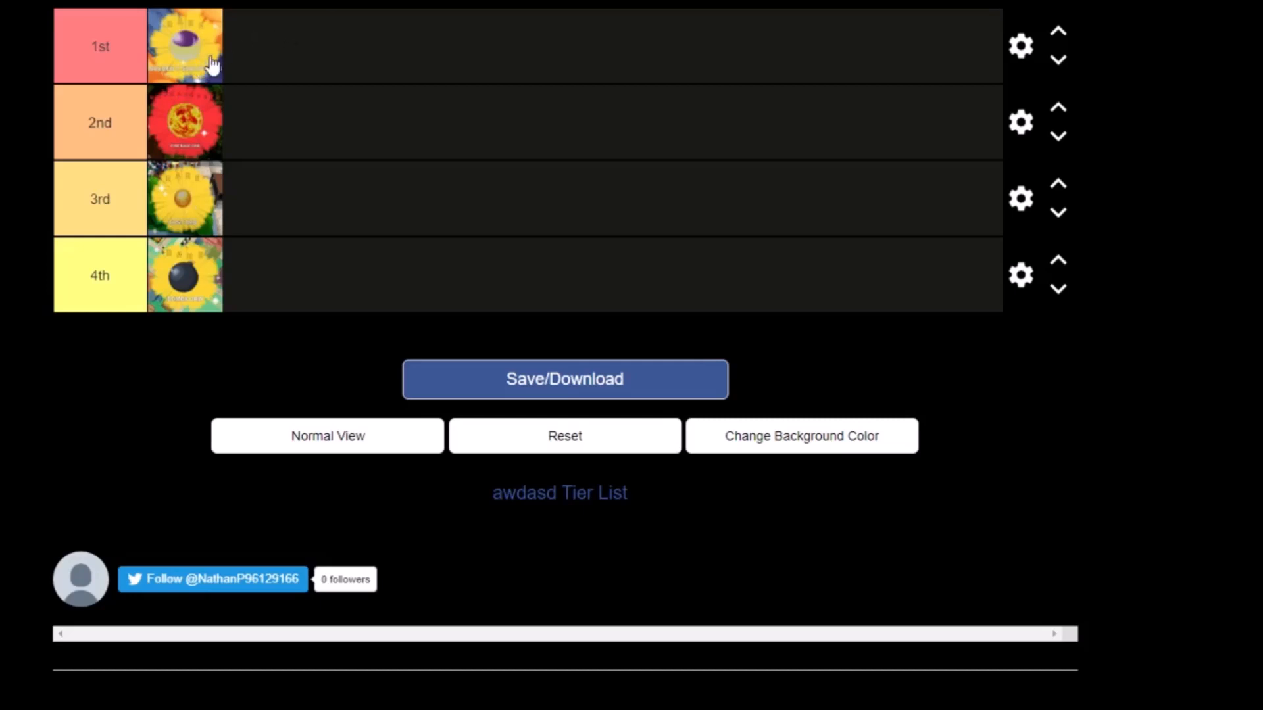